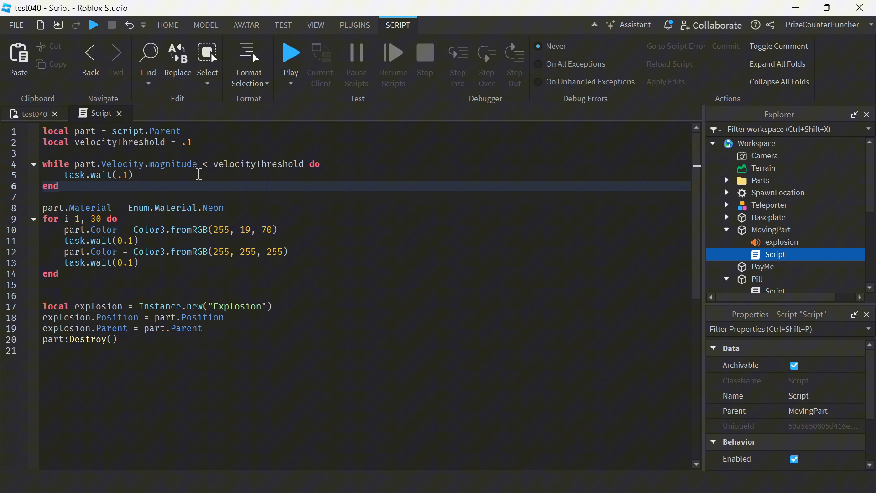
Highlight the velocity check, the velocityThreshold variable and the short wait in the loop.
double_click(135, 164)
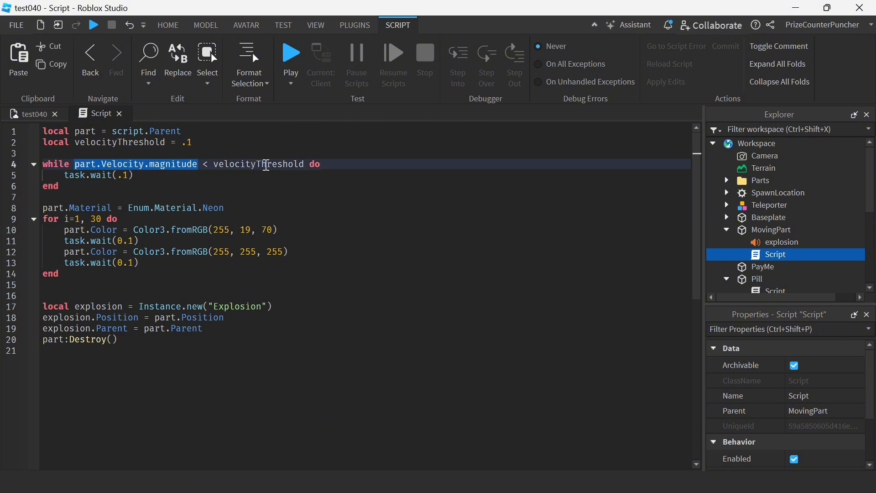
double_click(258, 164)
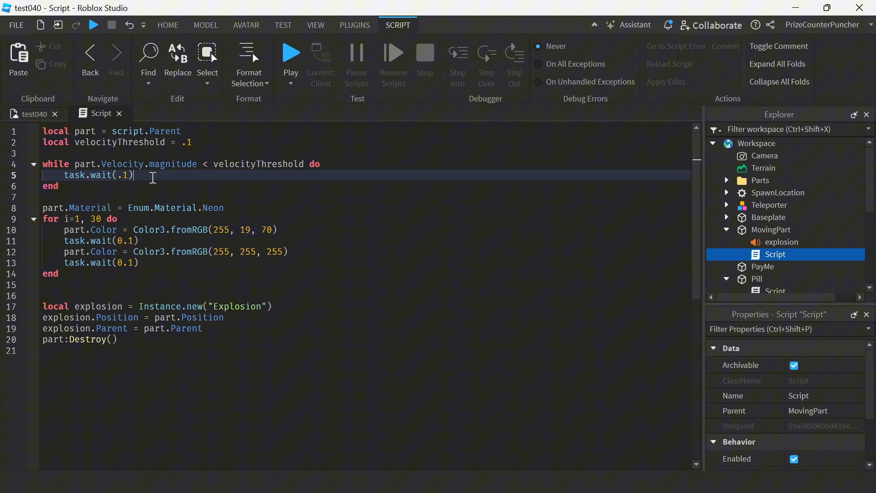
double_click(257, 164)
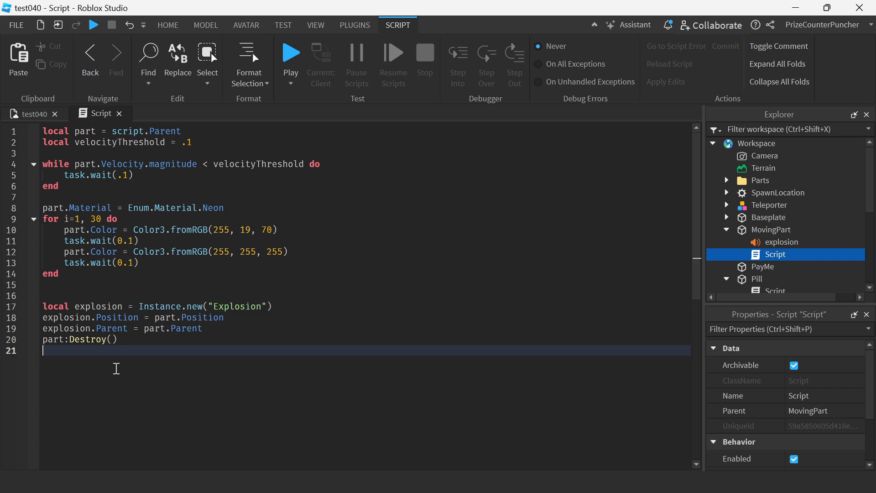
mouse_move(291, 53)
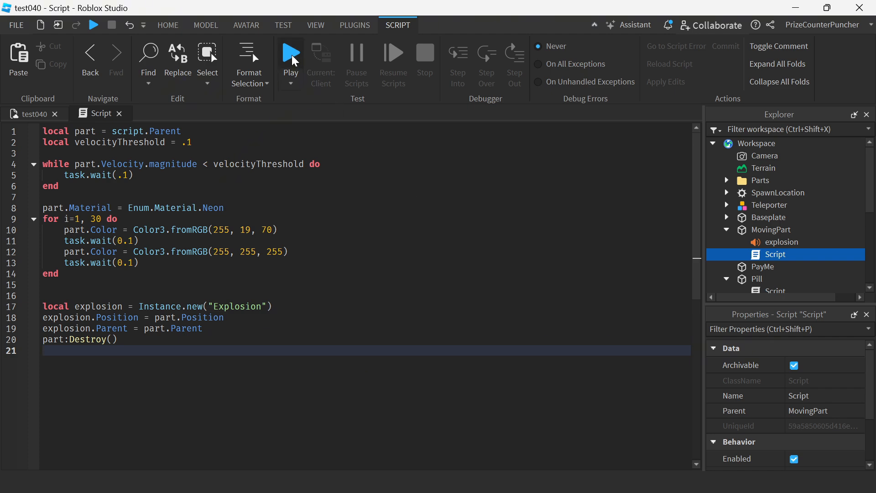
Play-test the game, watch the part explode into smoke, then stop the test.
left_click(290, 54)
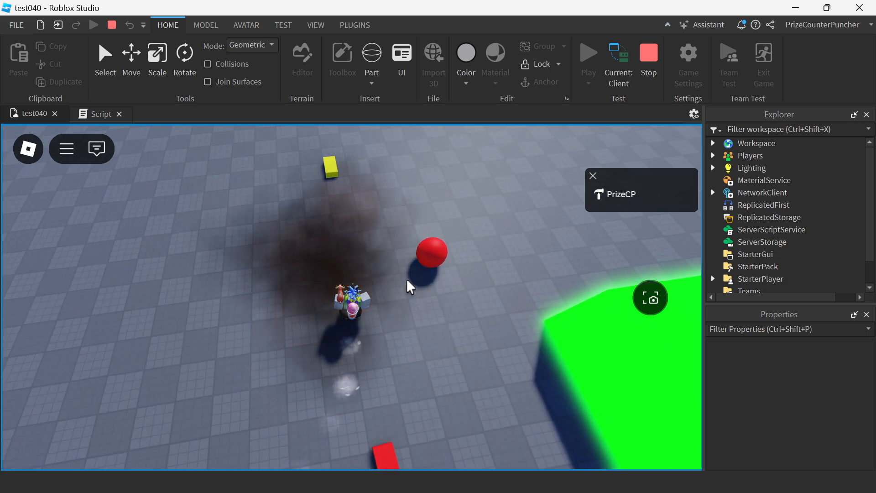
left_click(101, 113)
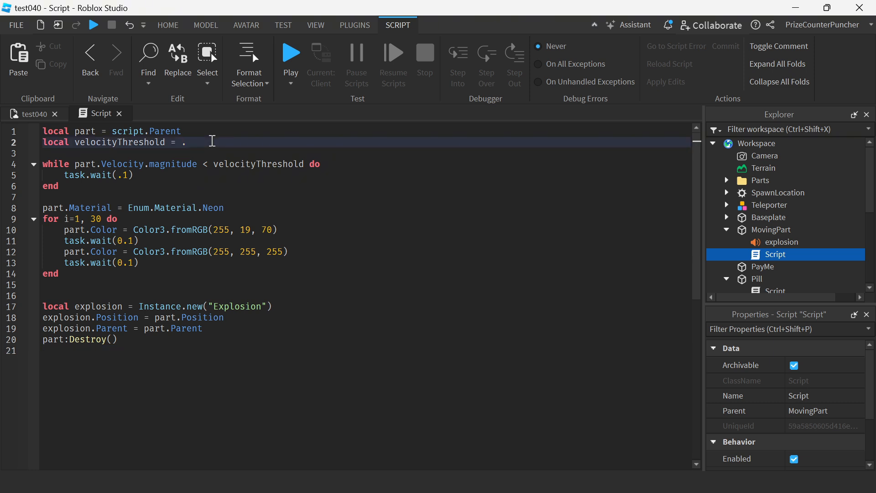
Set velocityThreshold to 5 and start a new play-test.
type("10")
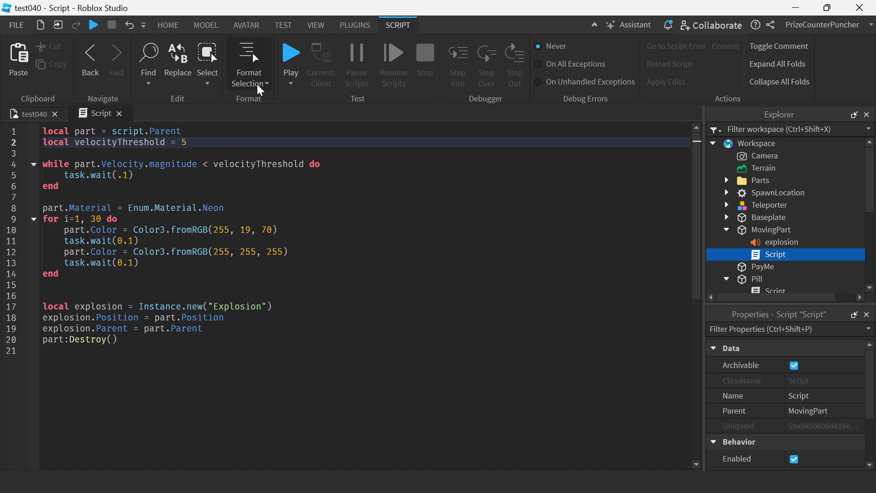
left_click(289, 52)
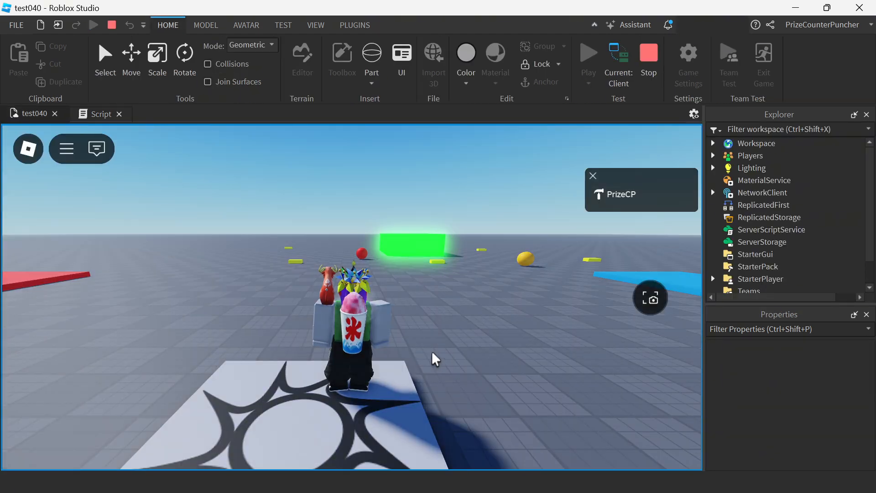